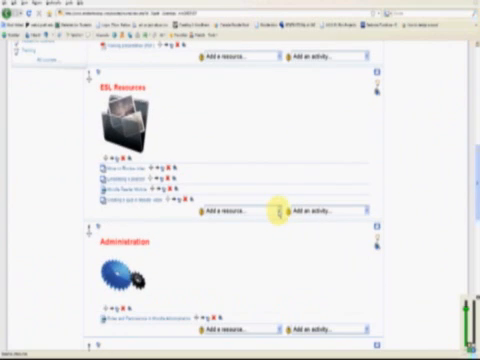
Choose a resource type from the 'Add a resource…' list in the course section.
{"action": "left_click", "coordinate": [232, 210]}
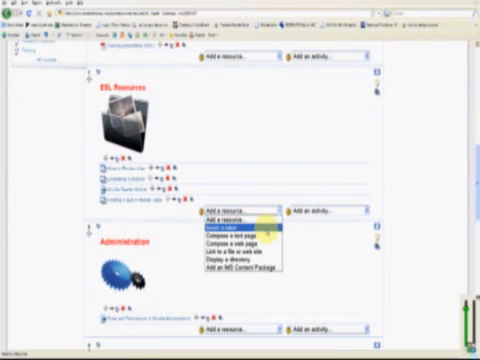
{"action": "left_click", "coordinate": [236, 224]}
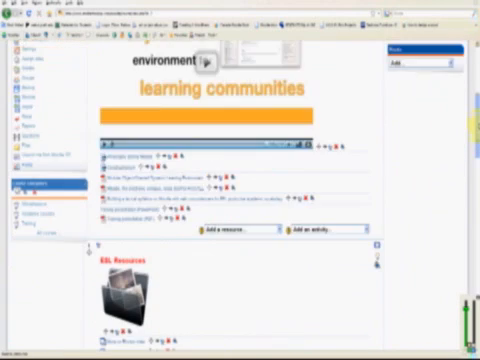
Scroll down the course page to view the embedded YouTube video player.
{"action": "scroll", "scroll_direction": "down", "scroll_amount": 3}
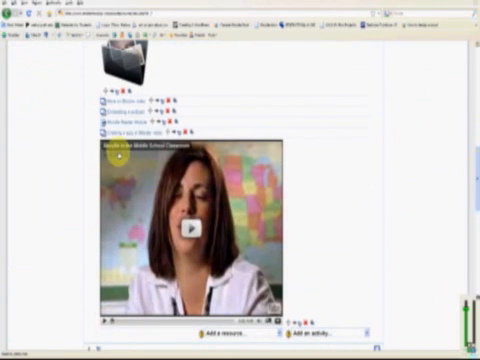